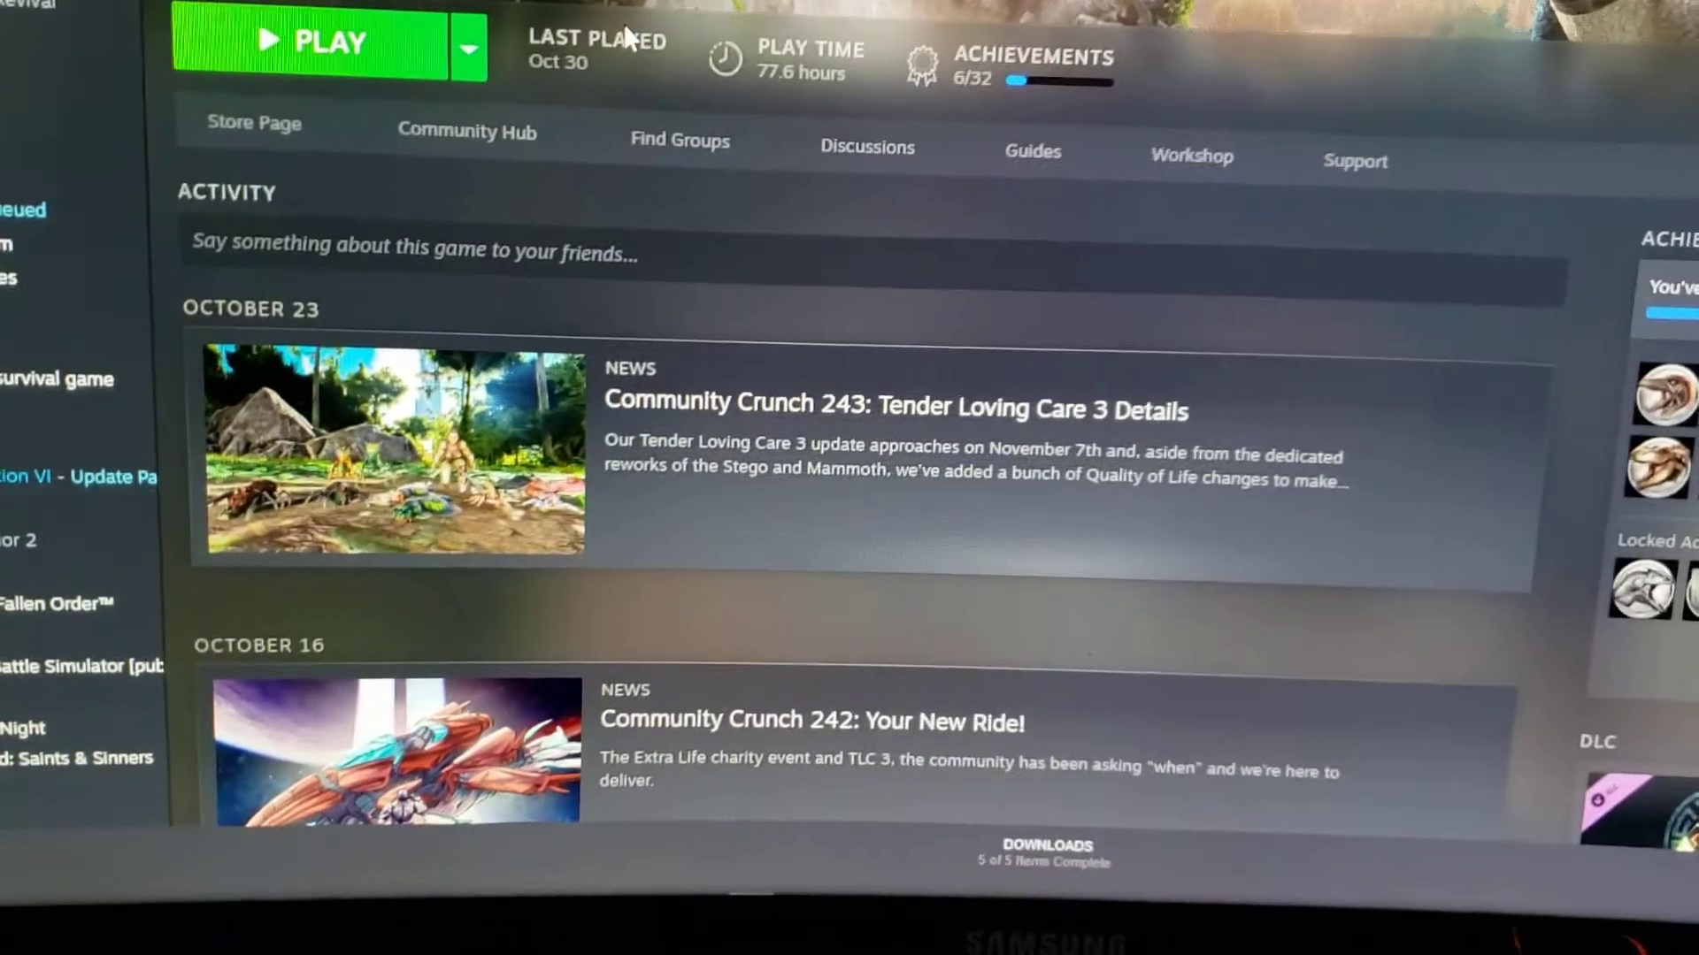
scroll("down", 3)
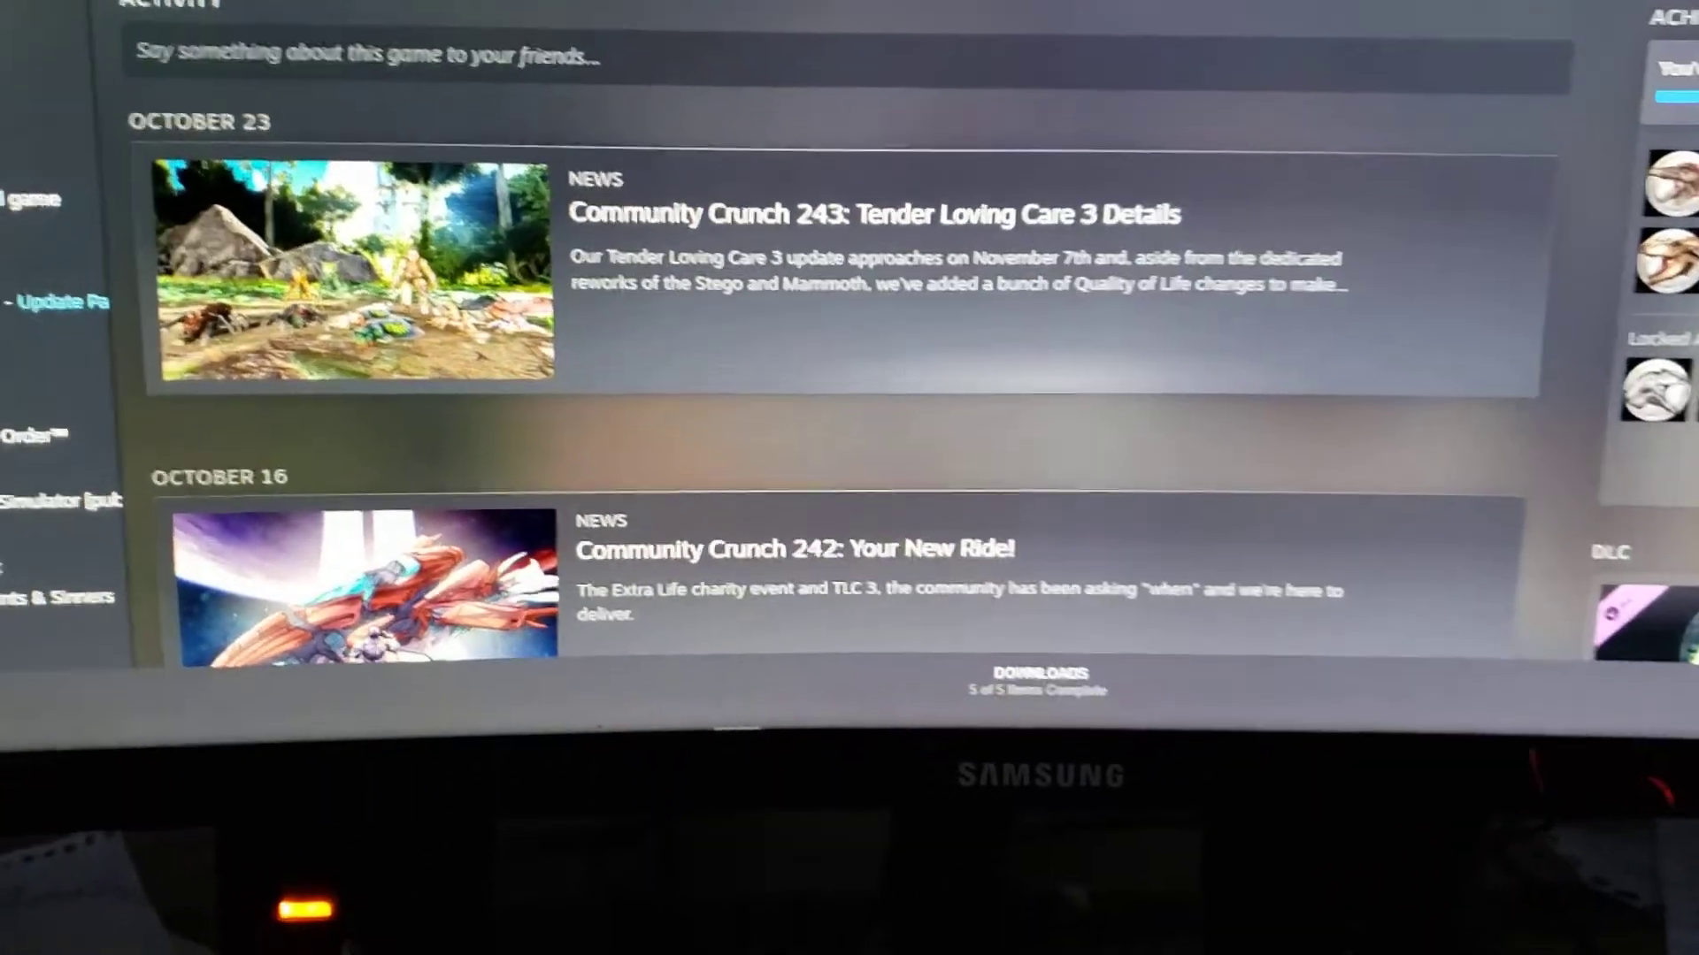
scroll("down", 3)
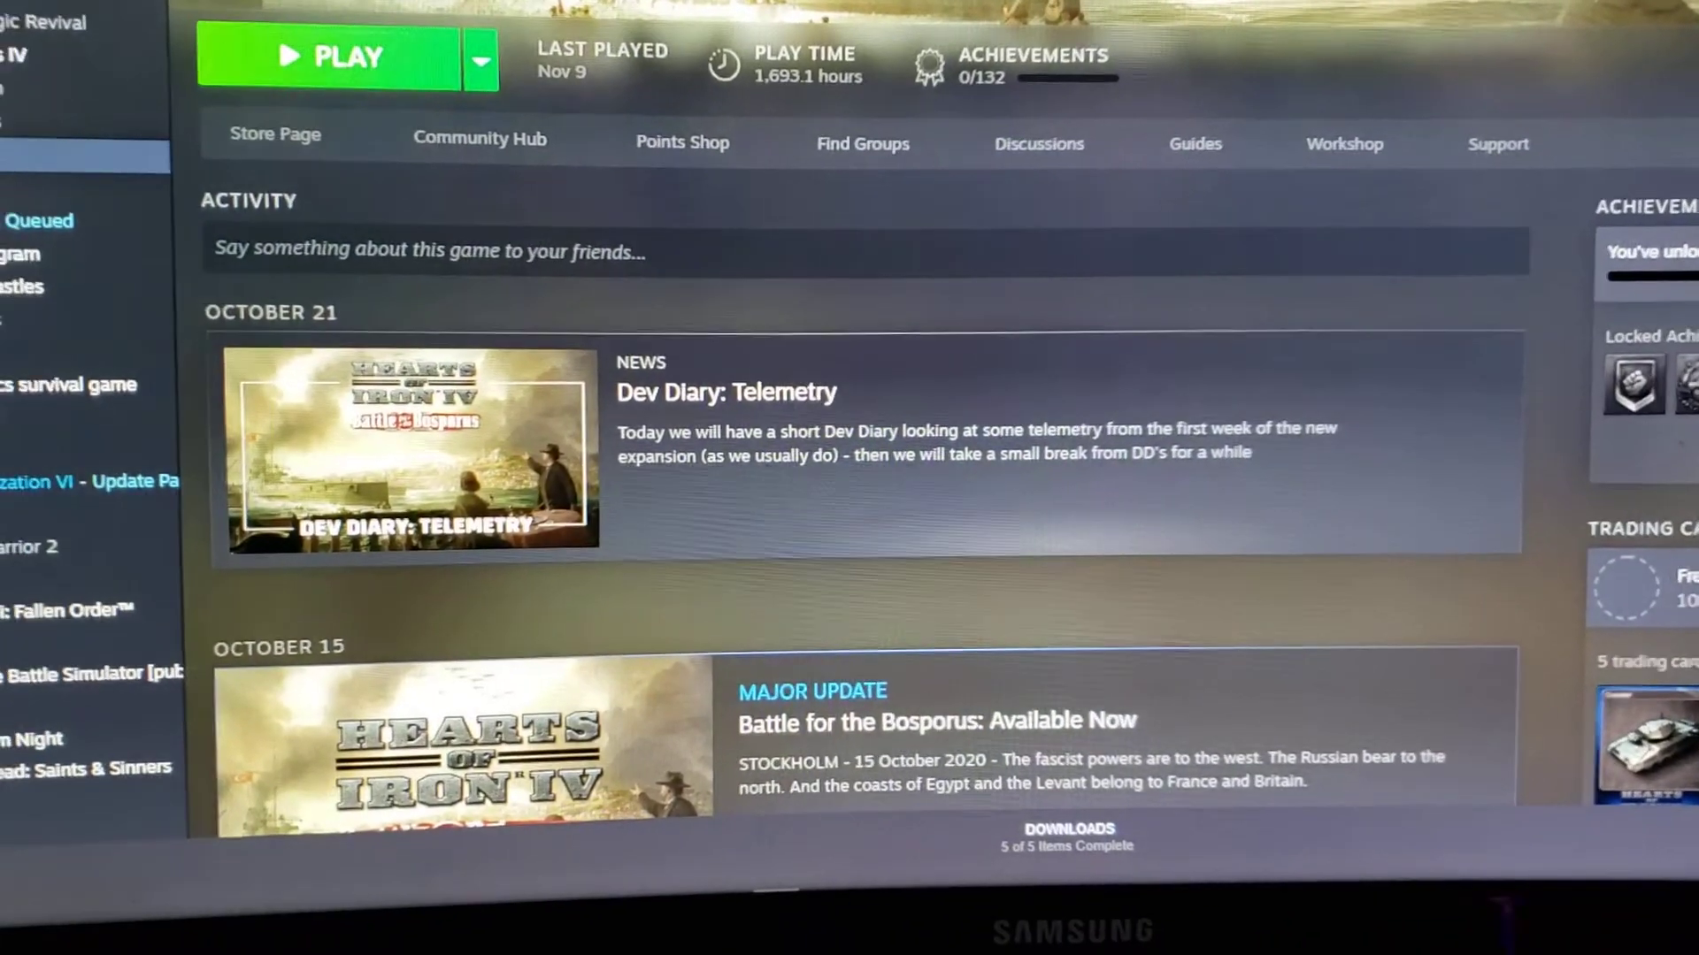
scroll("down", 3)
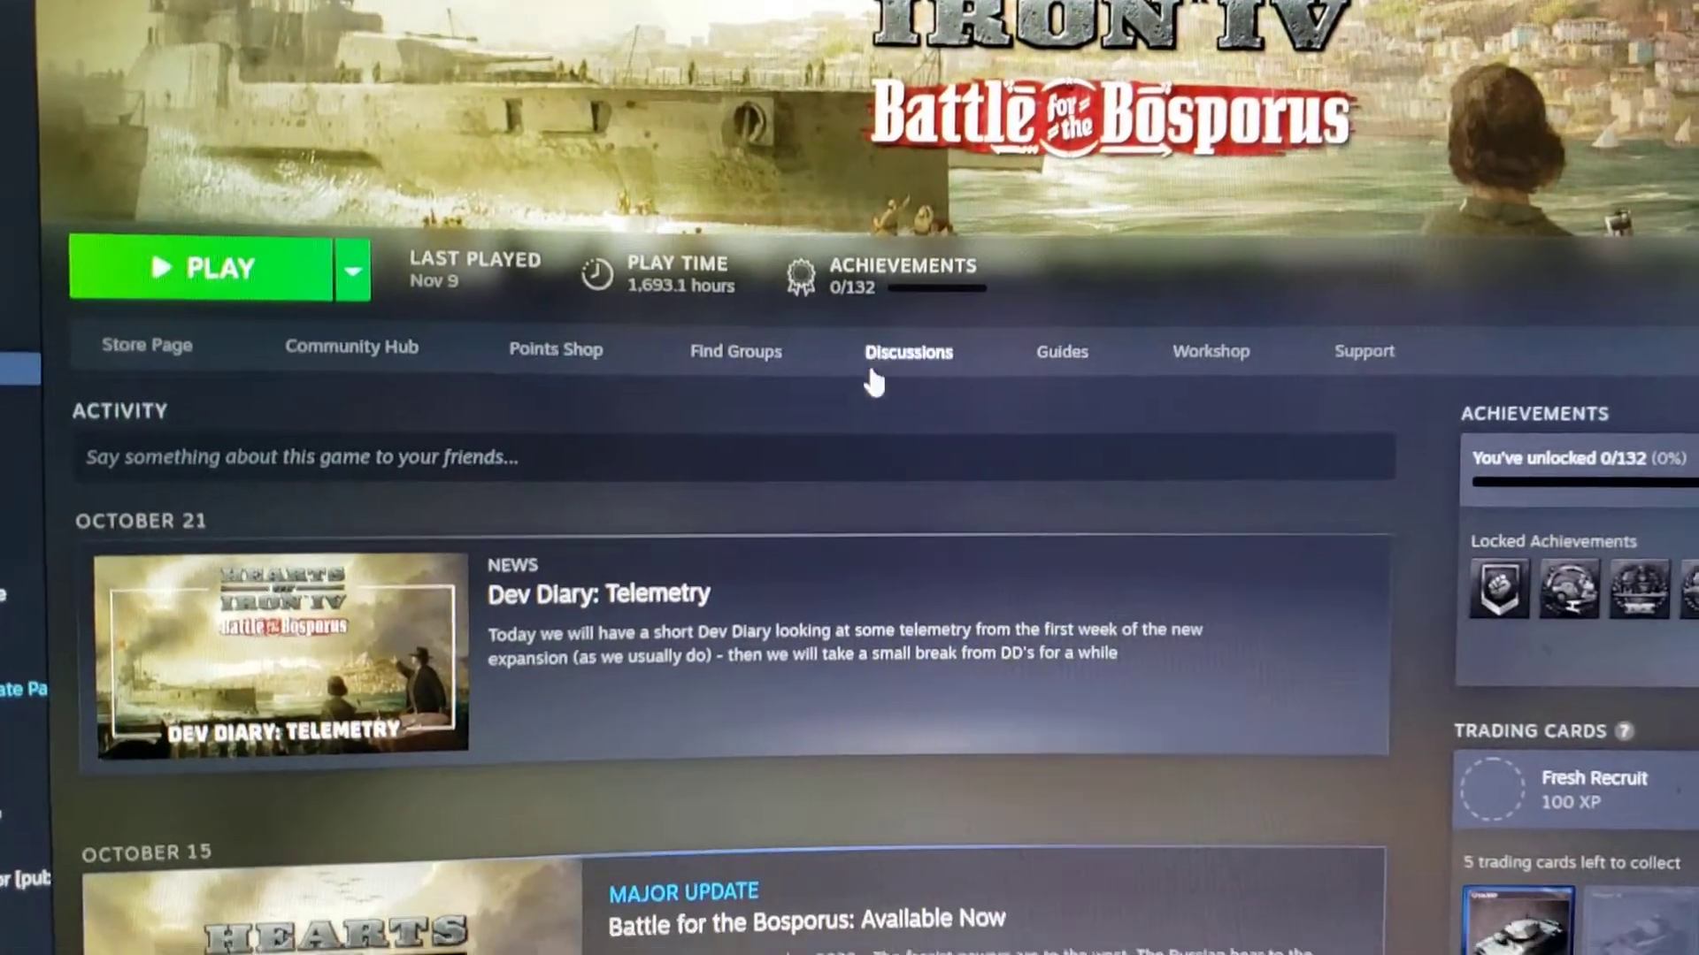
scroll("down", 3)
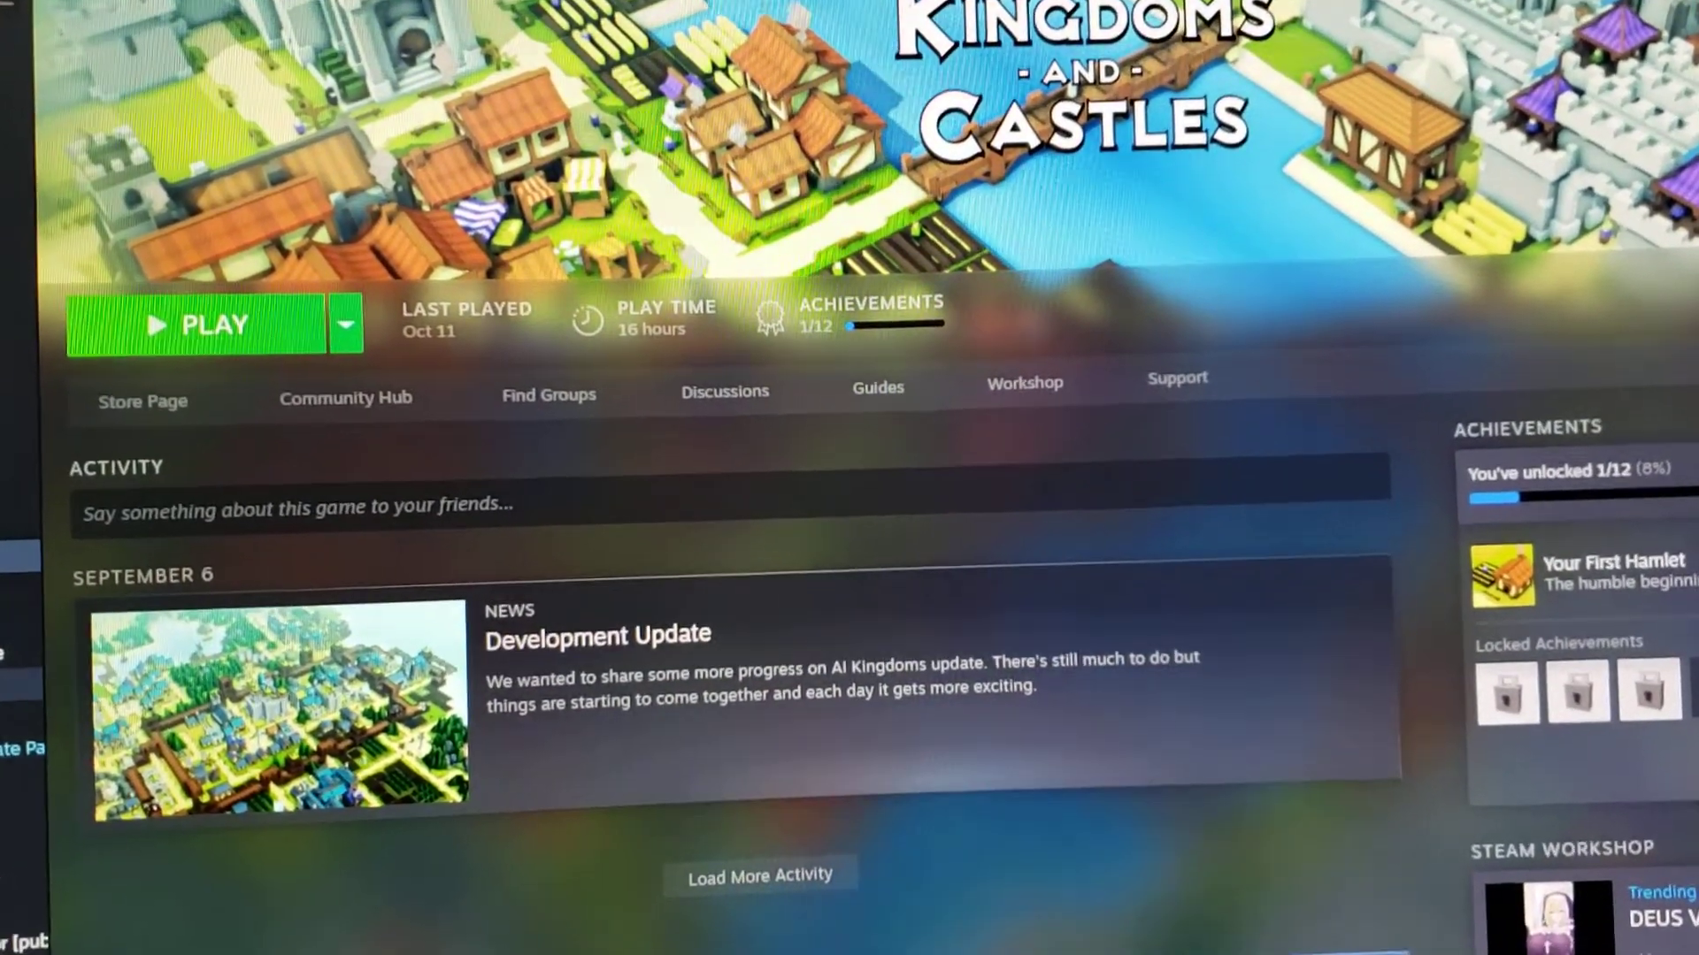
scroll("down", 3)
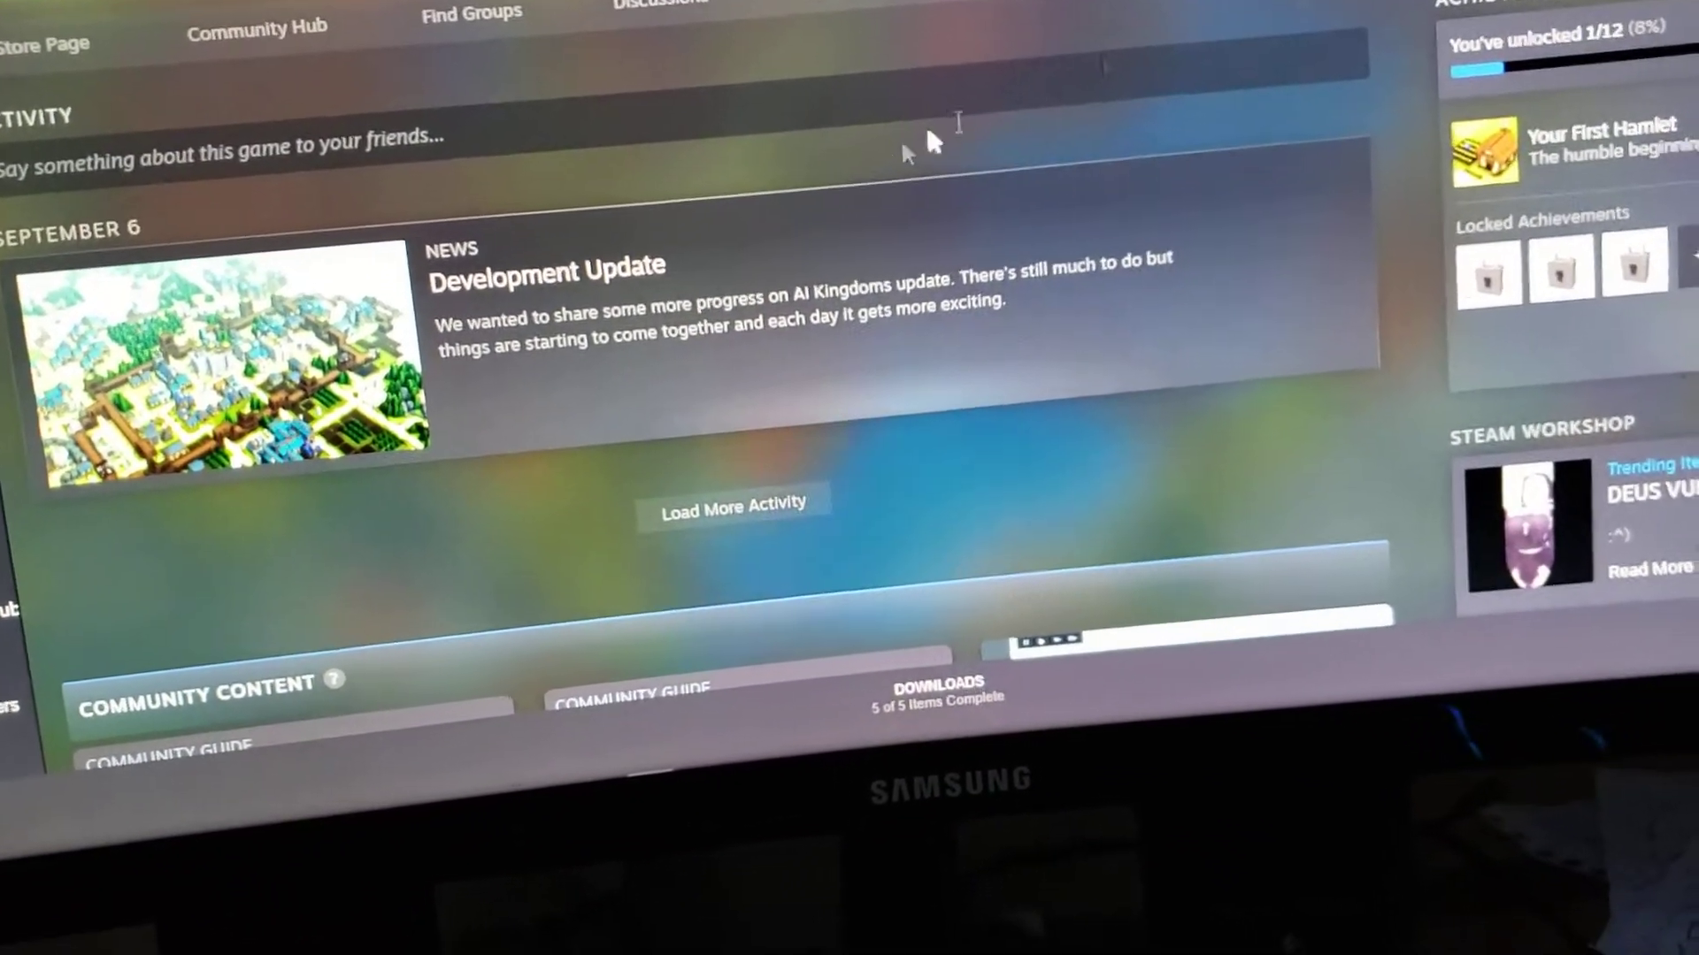
scroll("down", 3)
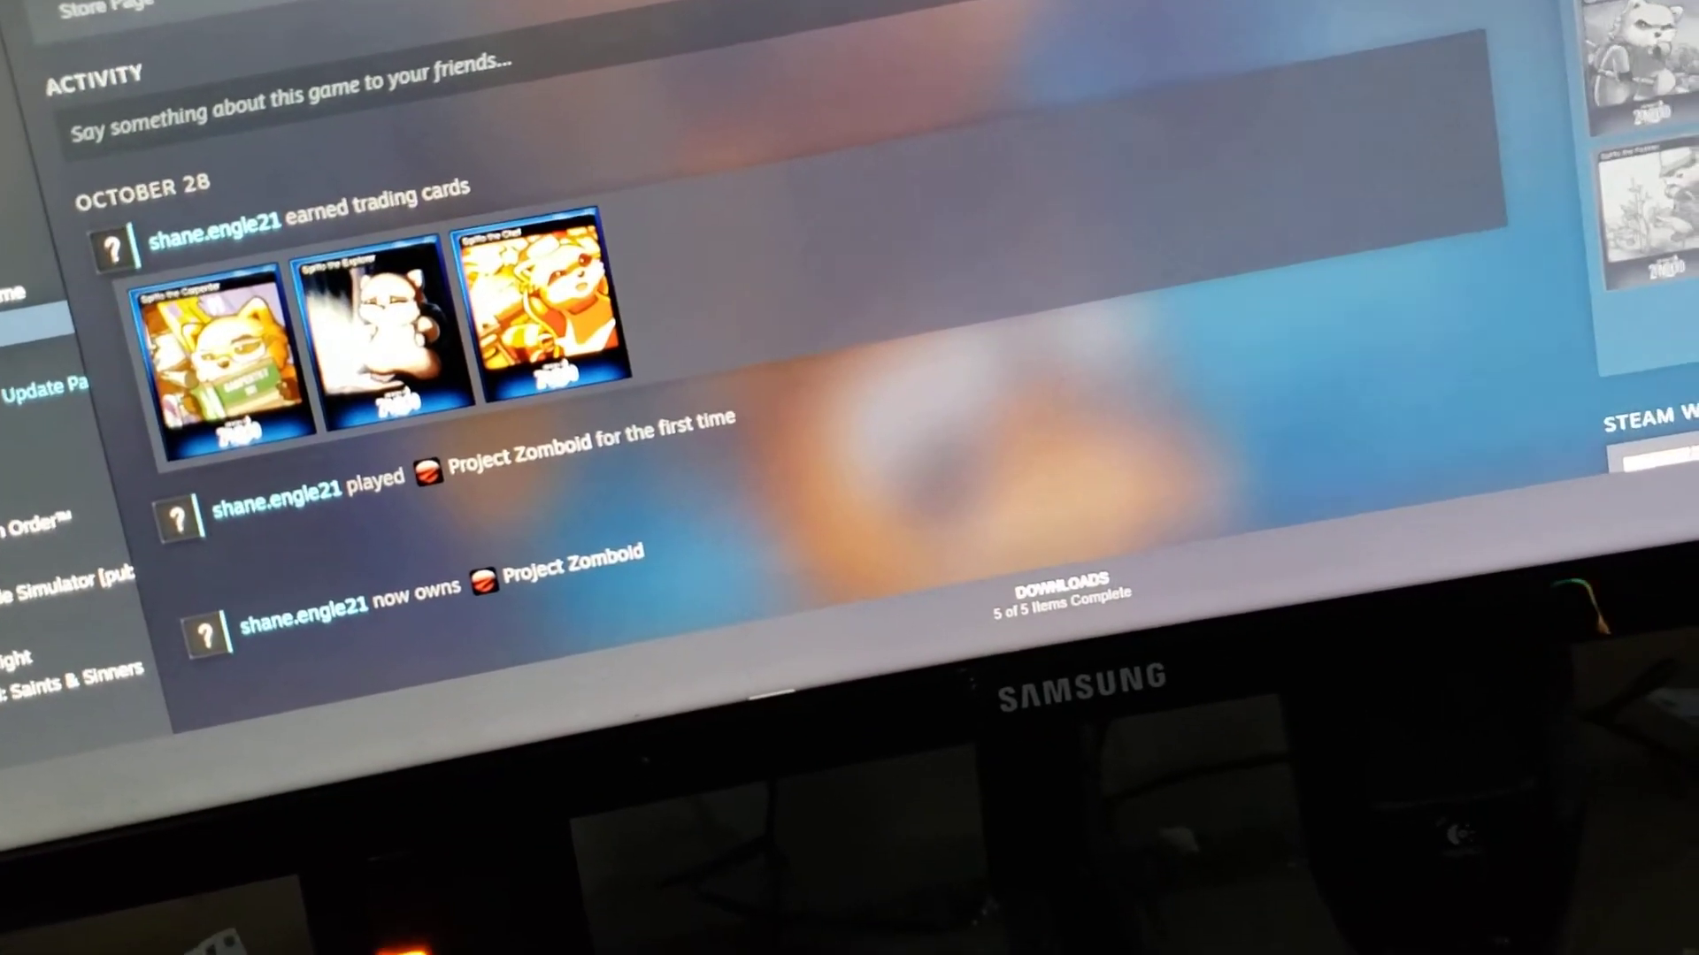
scroll("down", 3)
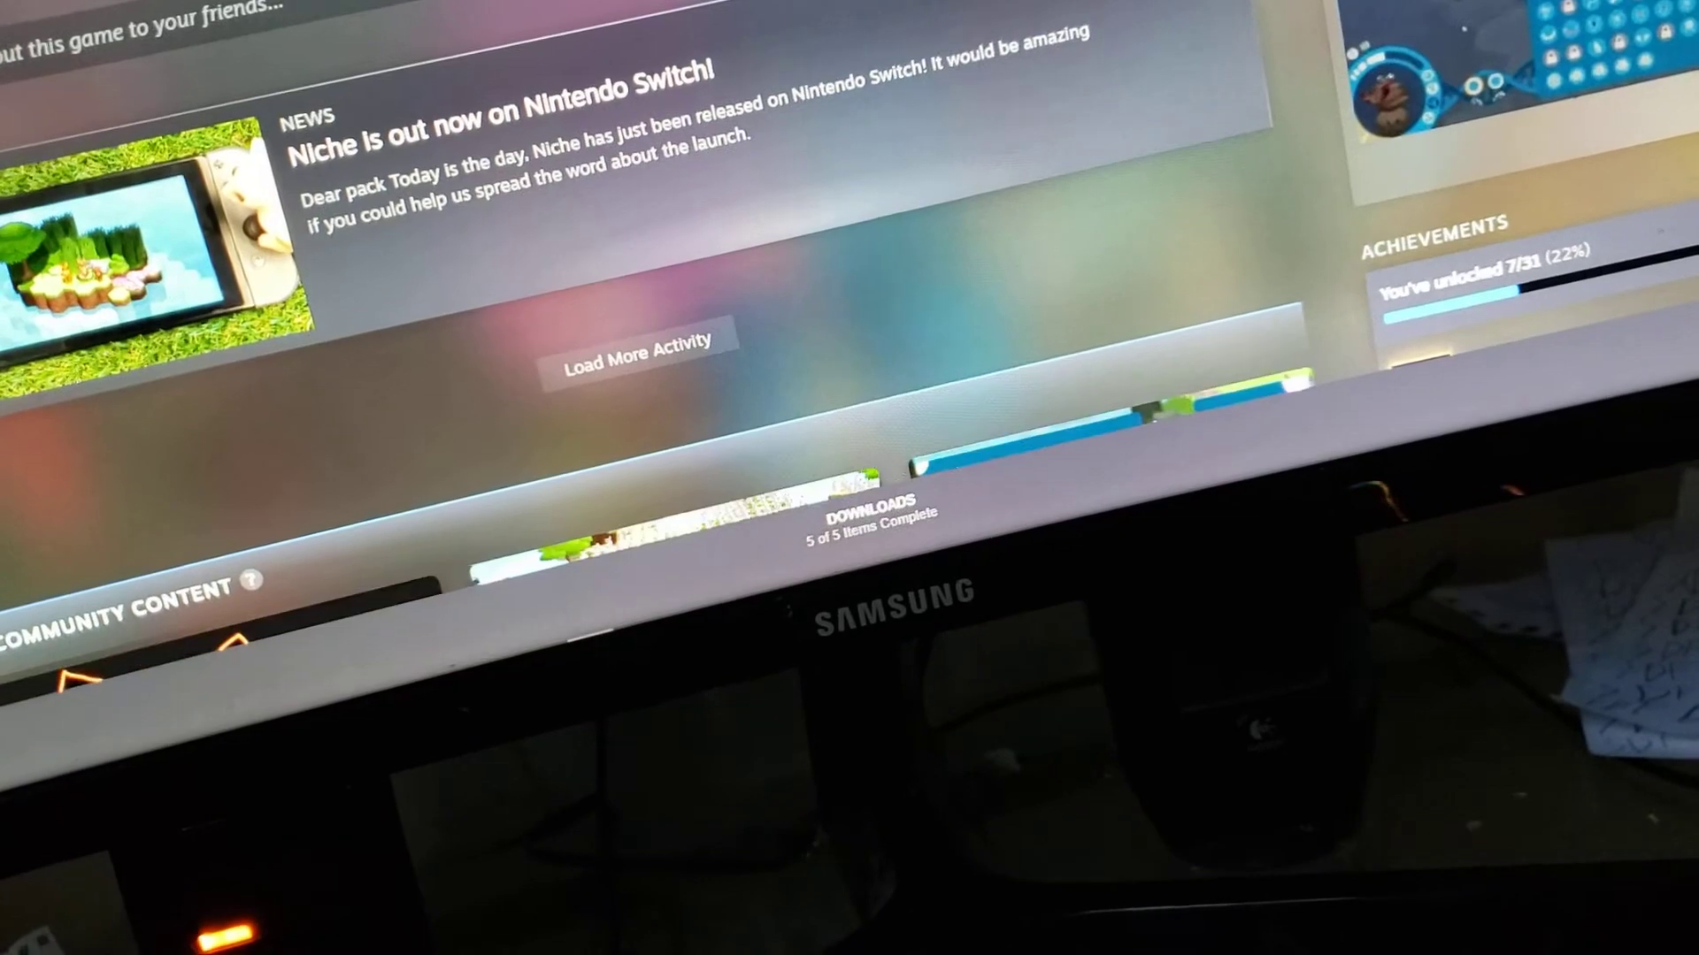